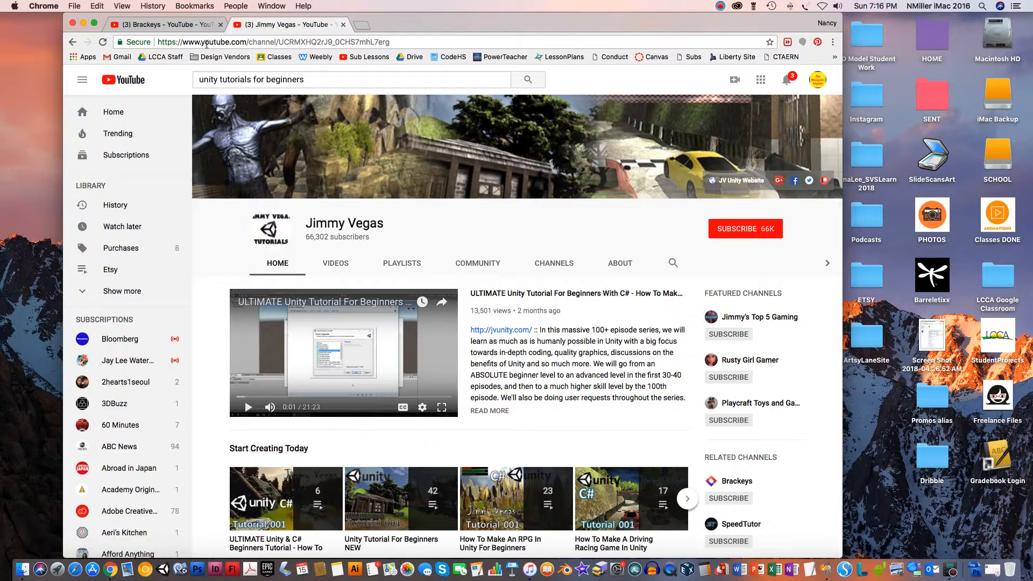
Step: Switch to the Brackeys channel tab and scroll down through its page
left_click(158, 24)
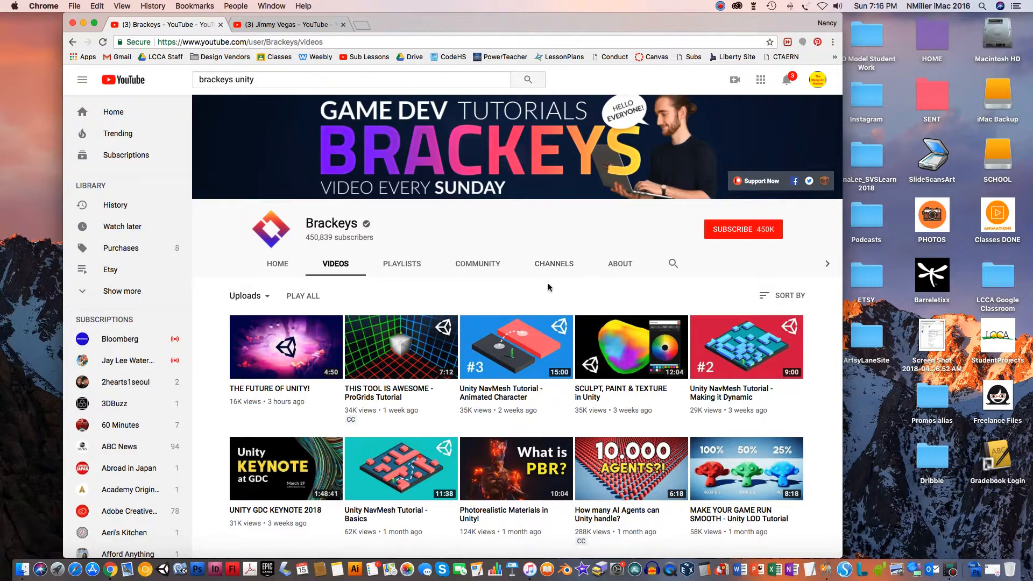
scroll("down", 3)
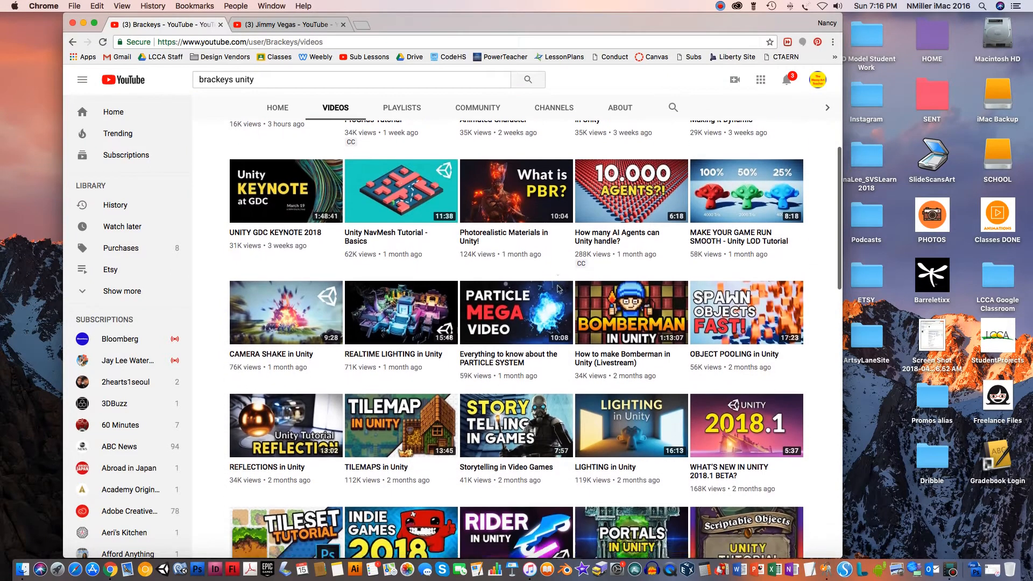
scroll("down", 3)
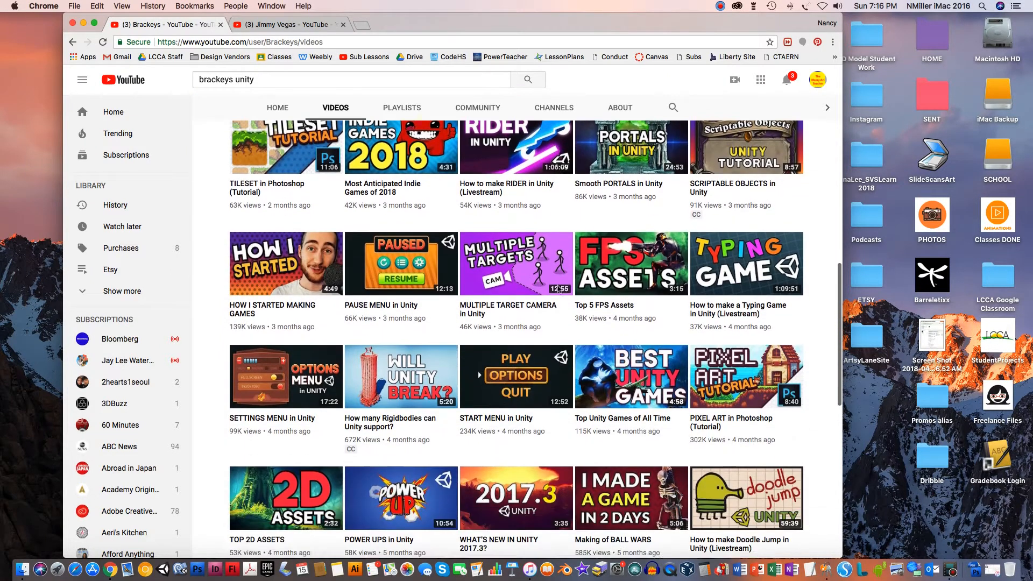
scroll("down", 3)
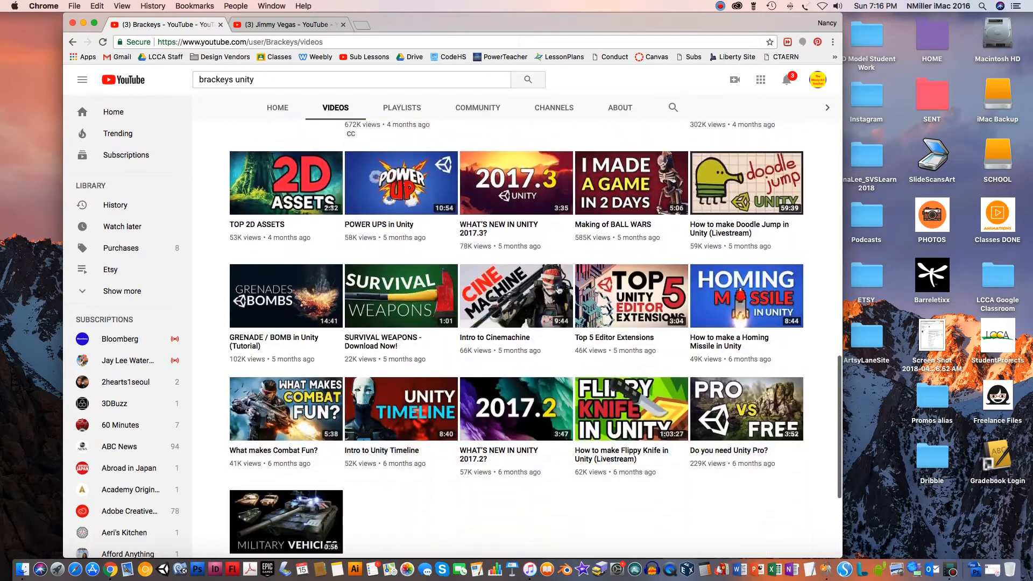
scroll("down", 3)
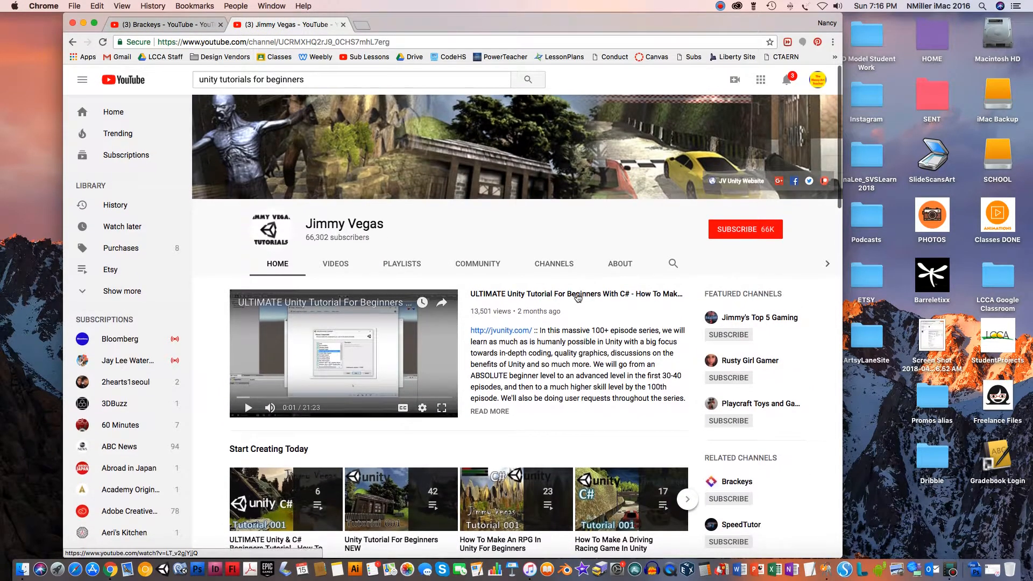
Step: Show Jimmy Vegas' uploads and scroll back to older beginner Unity tutorials
left_click(334, 263)
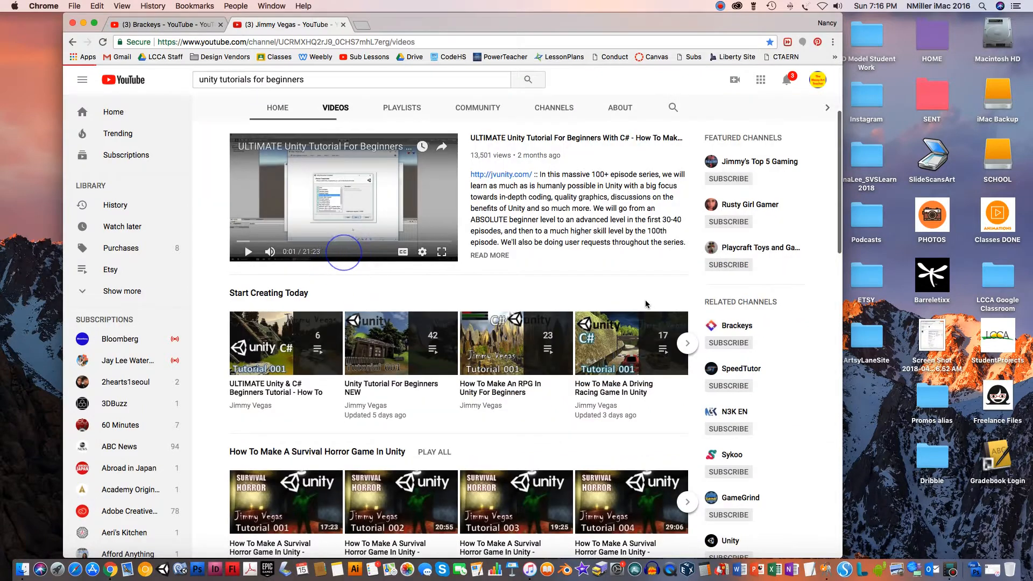
scroll("down", 3)
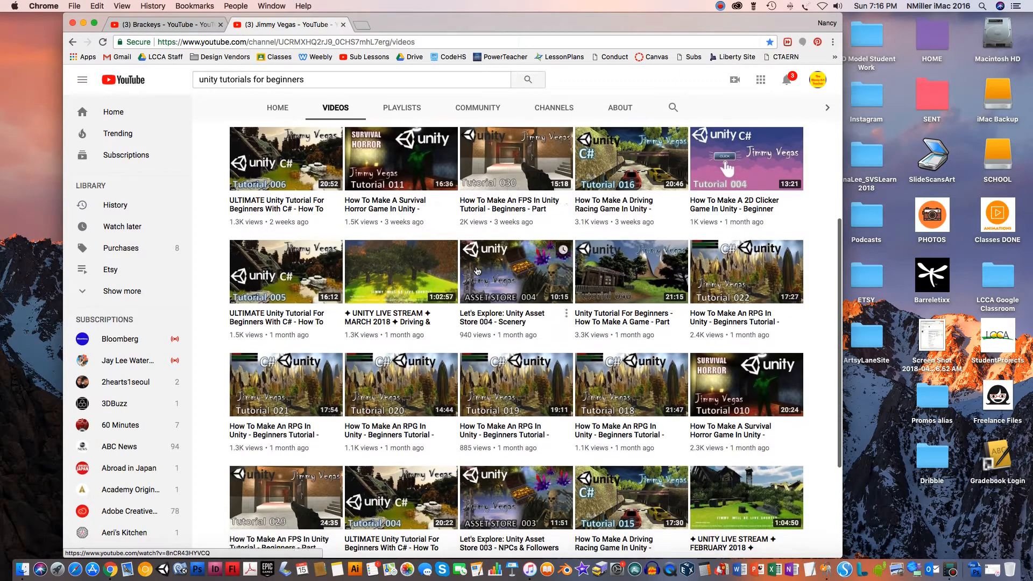
scroll("down", 3)
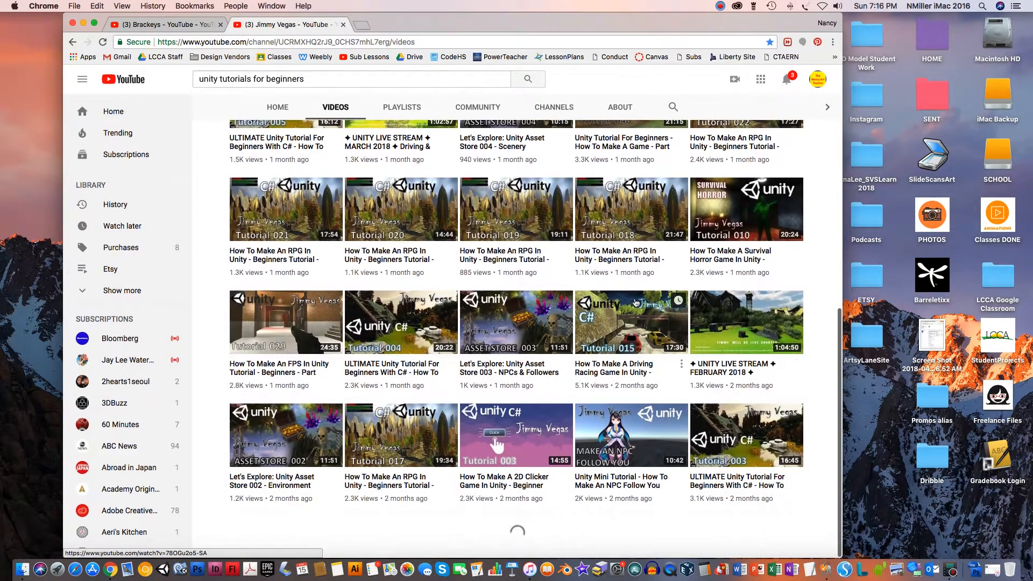
scroll("down", 3)
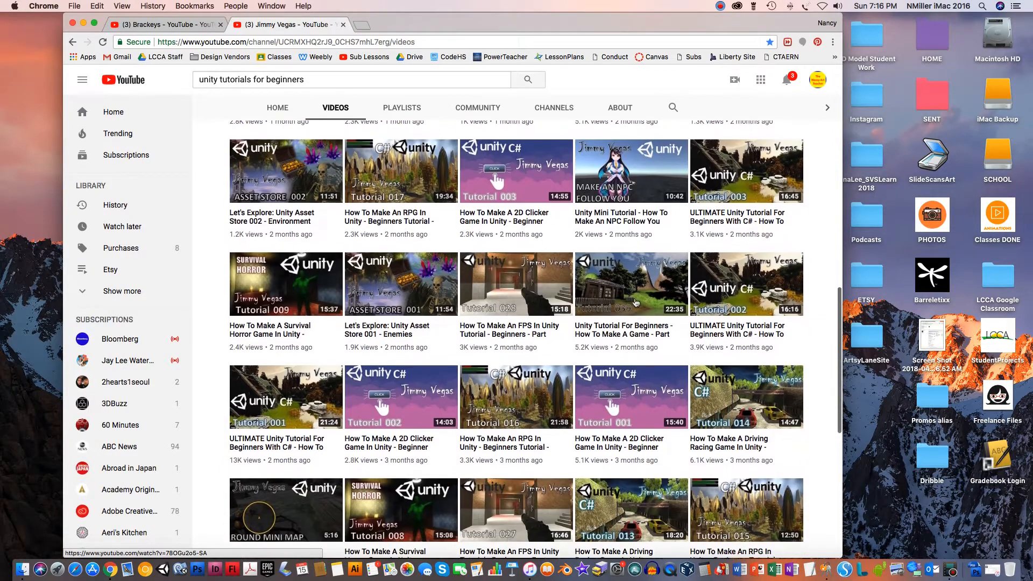
scroll("down", 3)
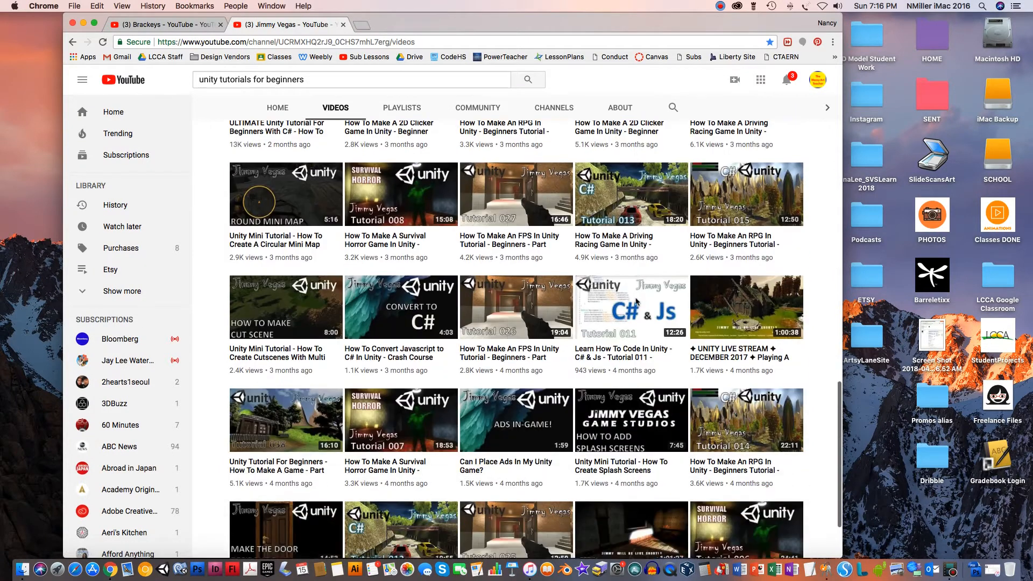
scroll("down", 3)
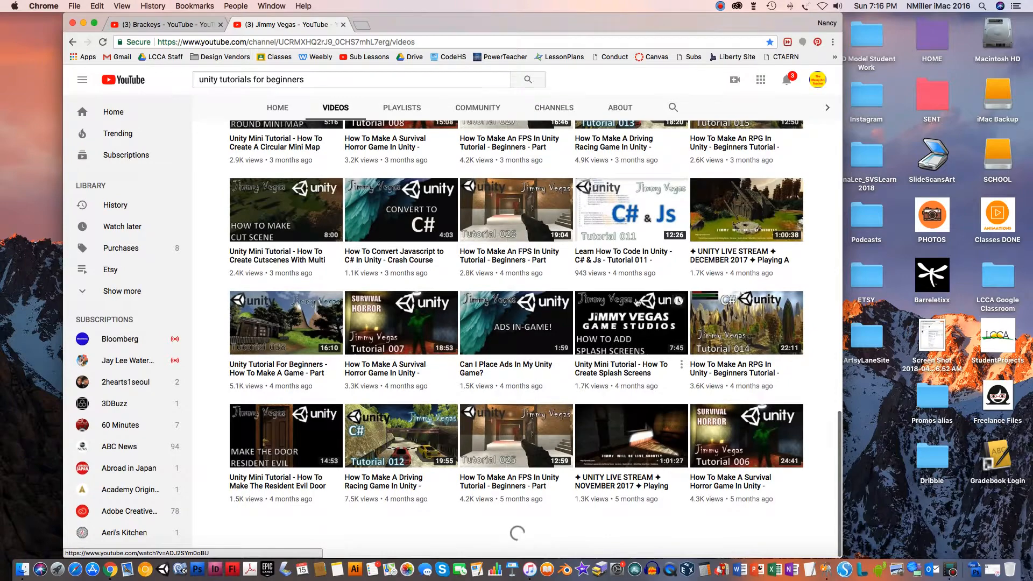
scroll("down", 3)
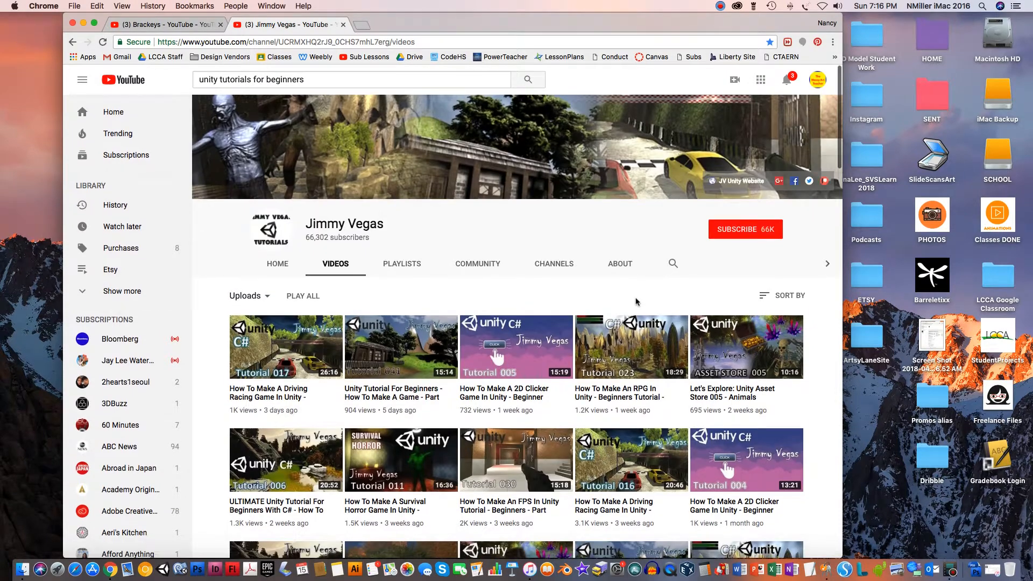
scroll("down", 3)
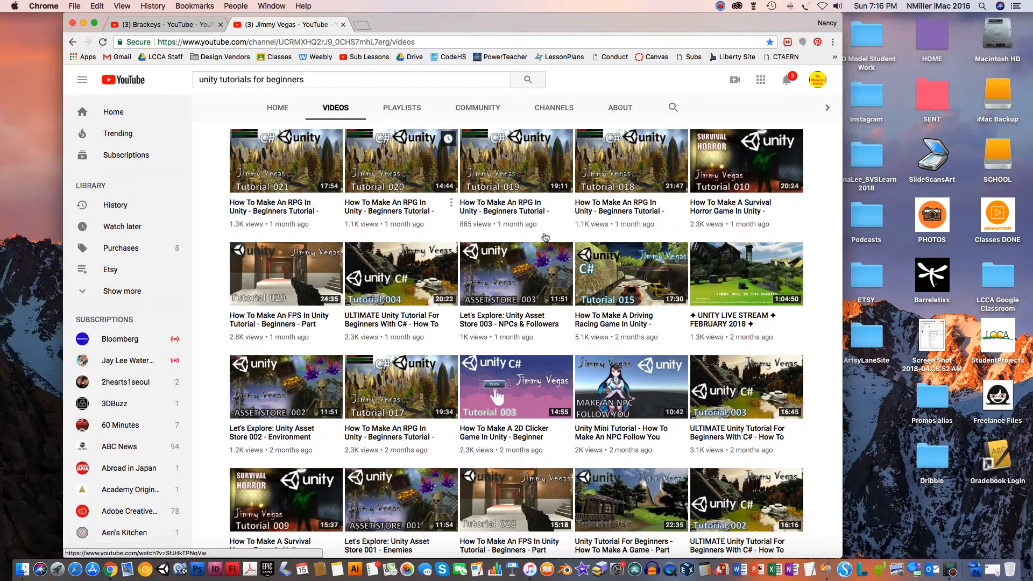
scroll("down", 3)
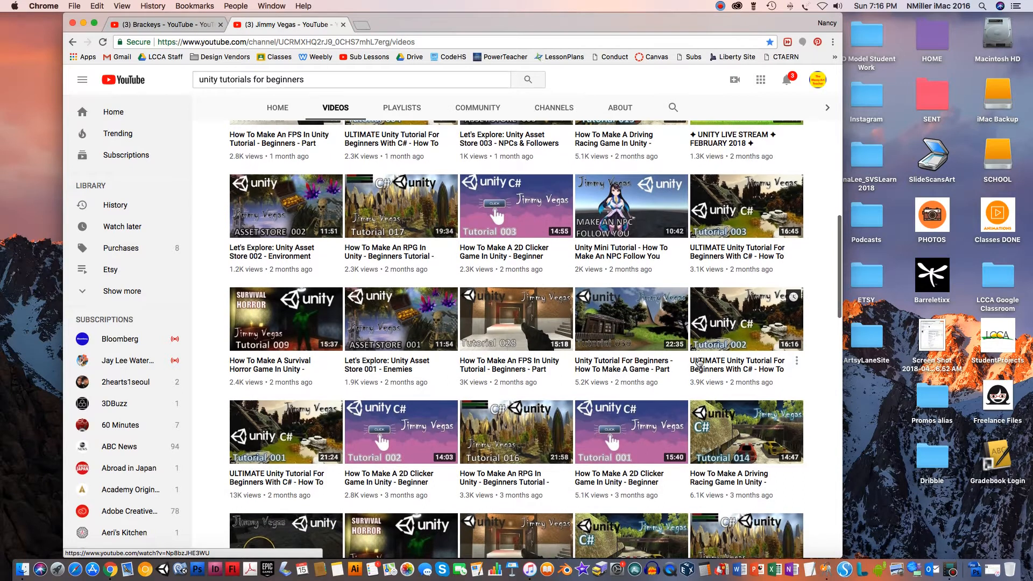
left_click(161, 25)
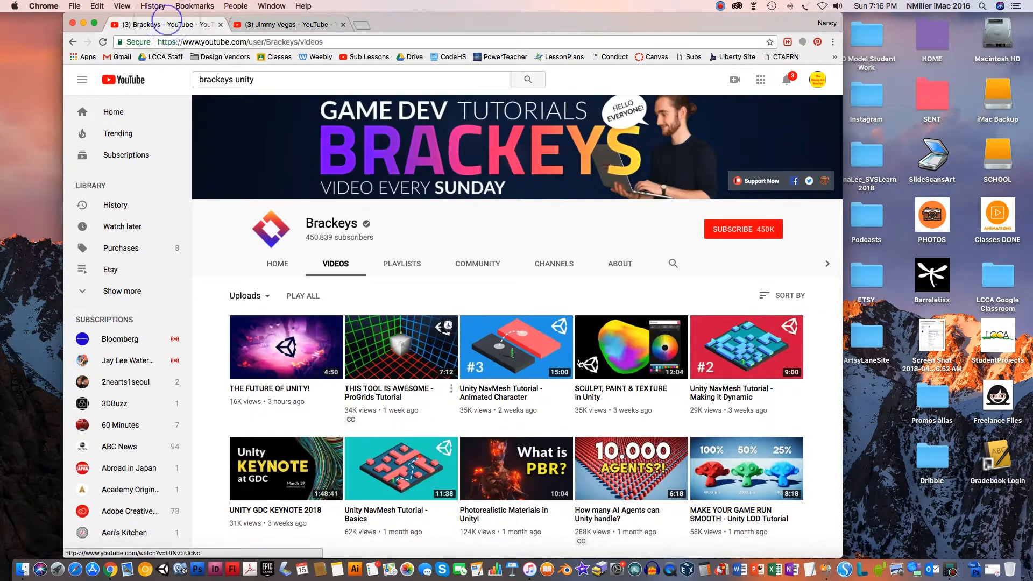
mouse_move(684, 404)
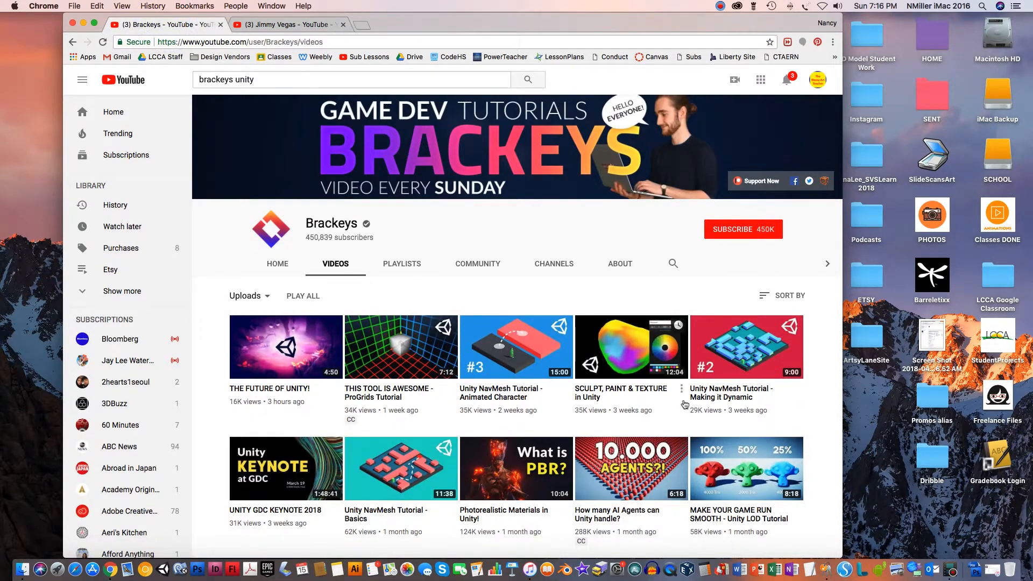
scroll("down", 3)
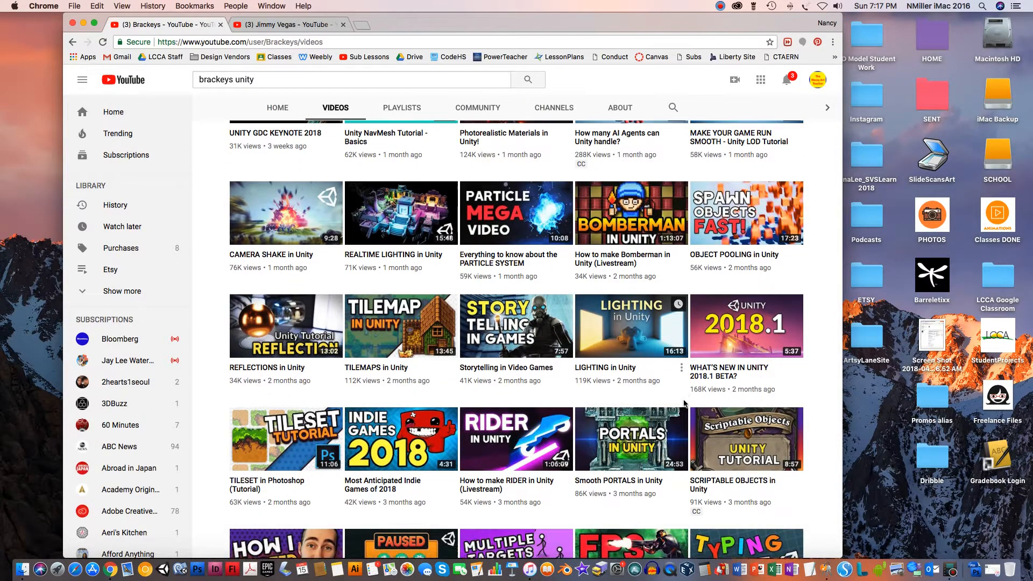
scroll("down", 3)
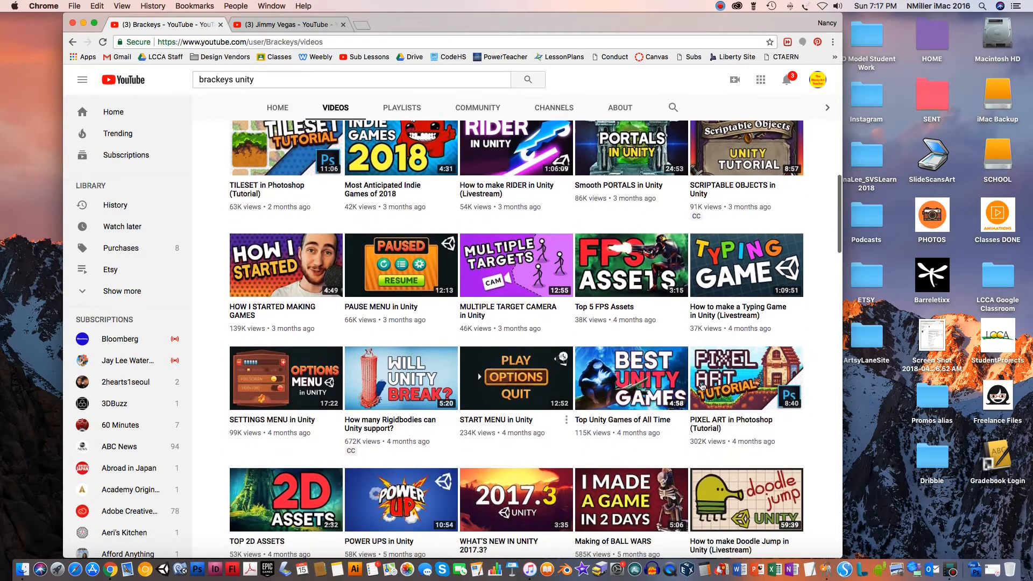
scroll("down", 3)
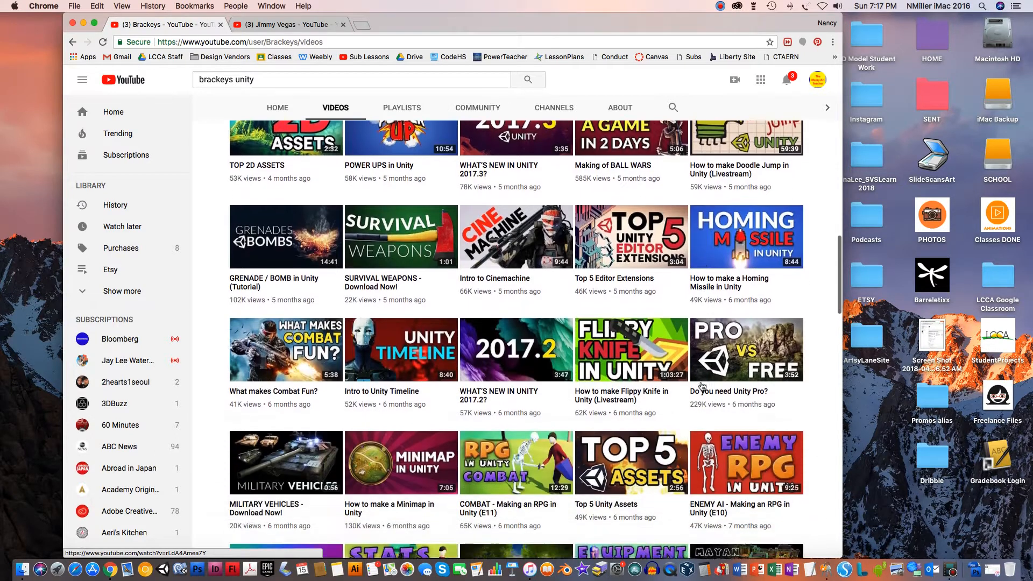
scroll("down", 3)
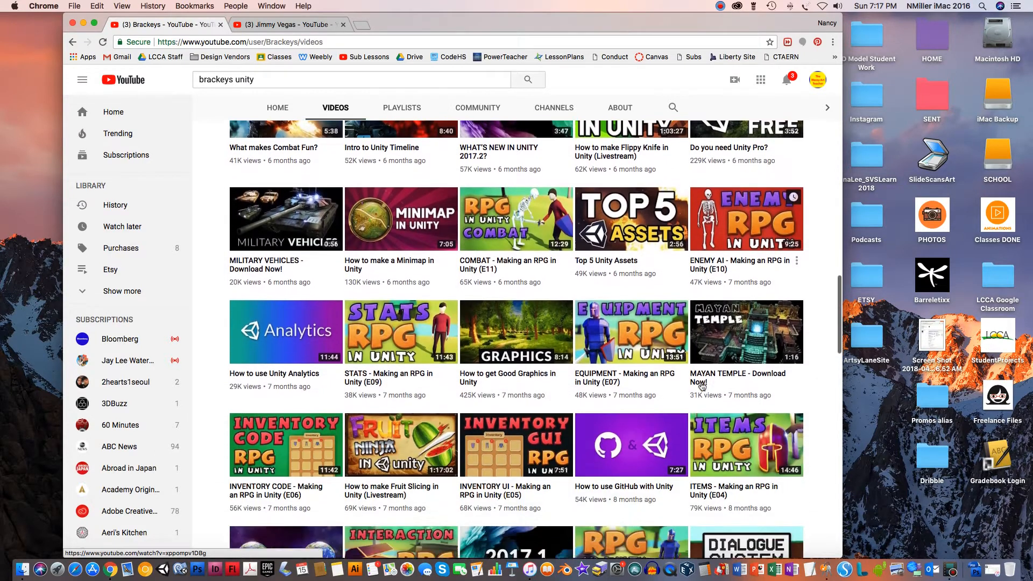
scroll("down", 3)
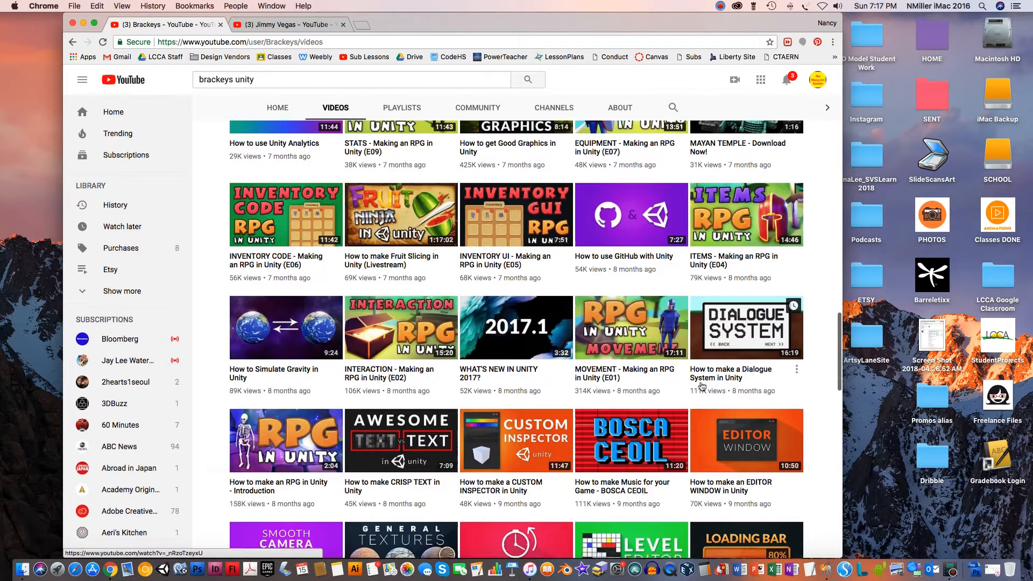
scroll("down", 3)
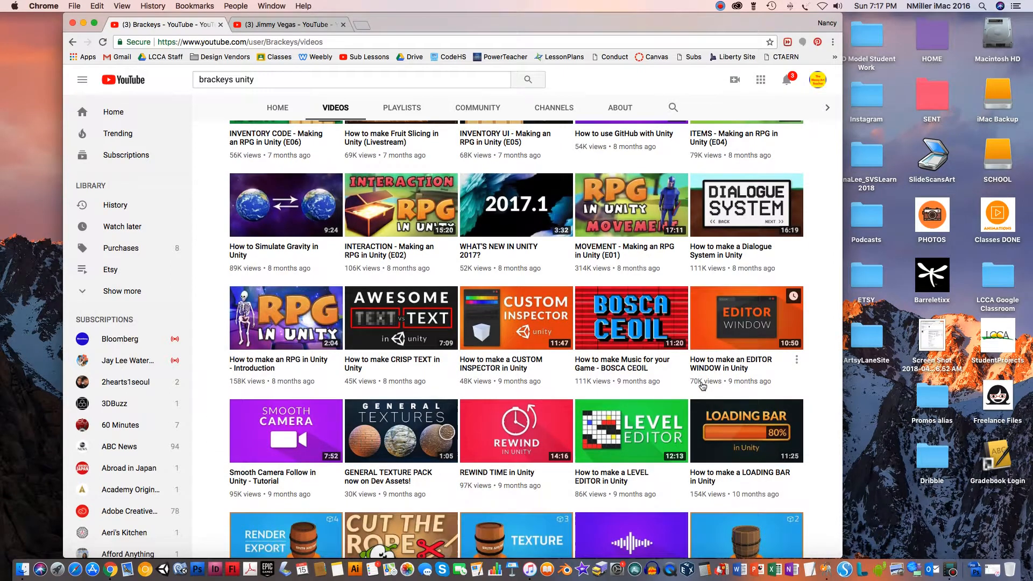
scroll("down", 3)
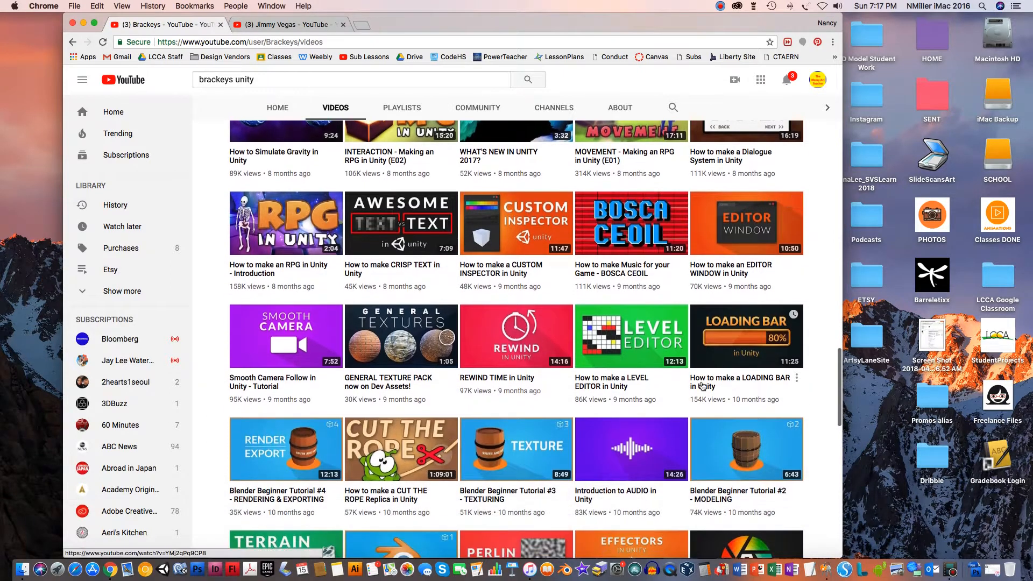
scroll("down", 3)
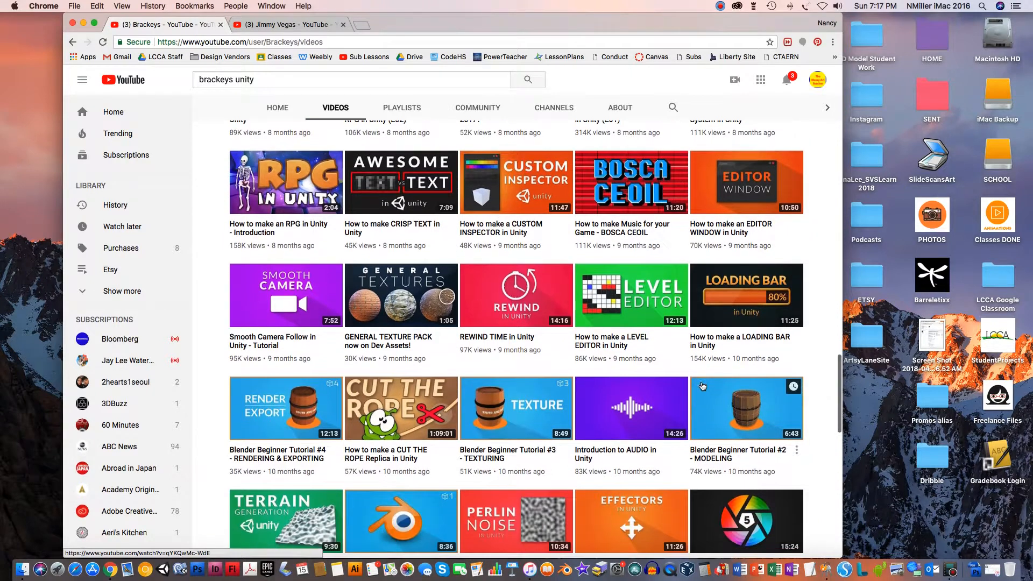
scroll("down", 3)
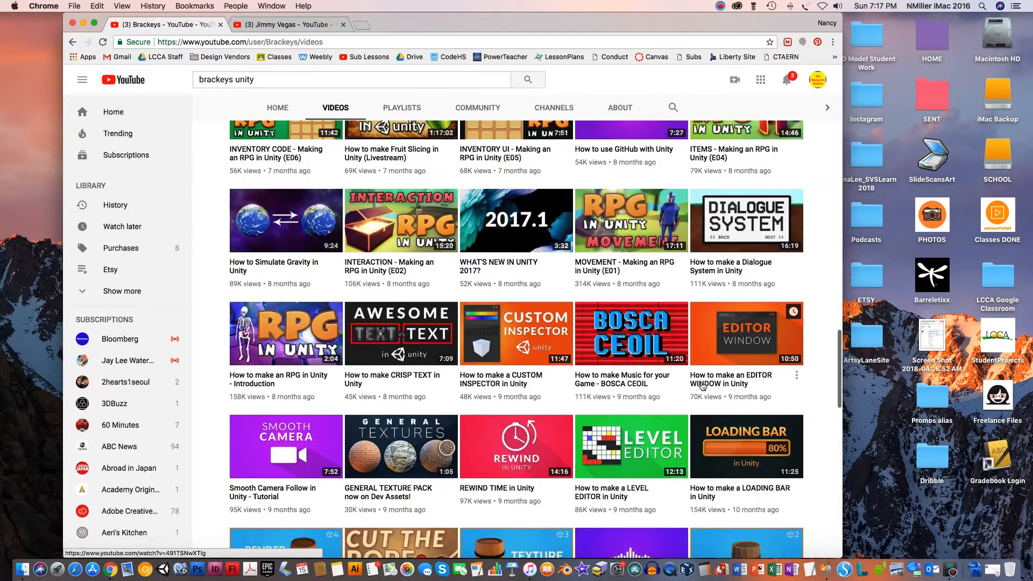
scroll("down", 3)
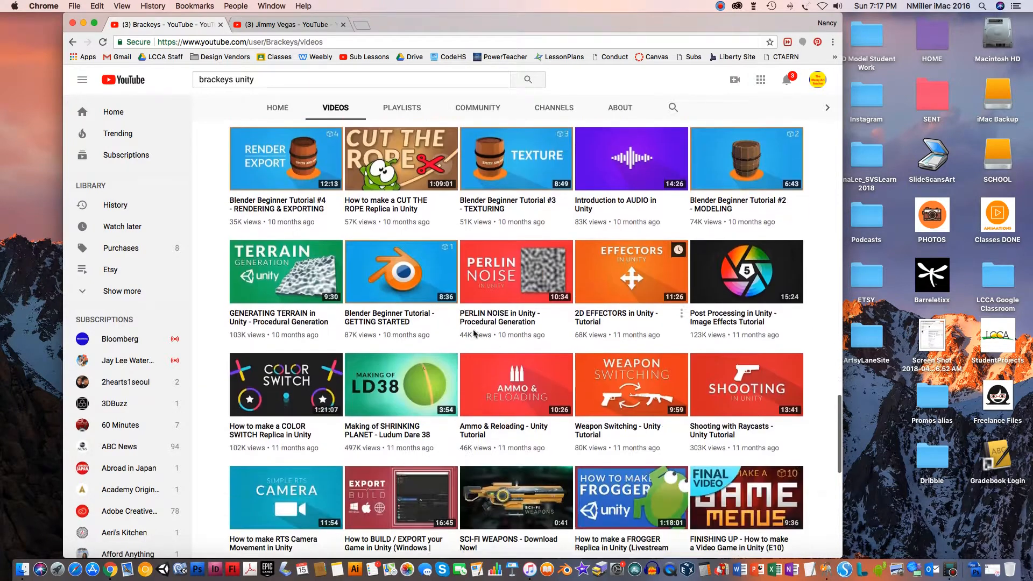
scroll("down", 3)
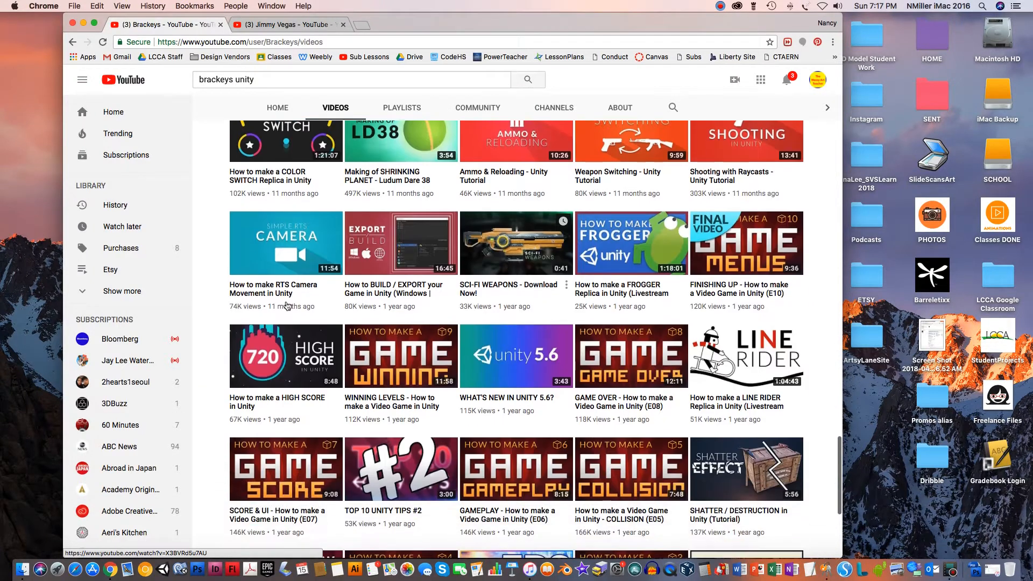
scroll("down", 3)
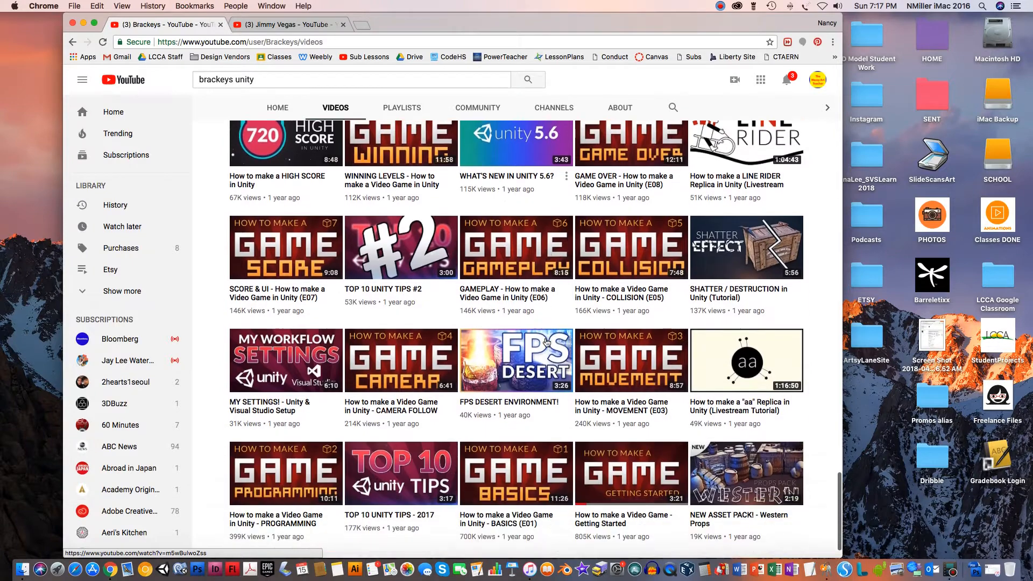
scroll("down", 3)
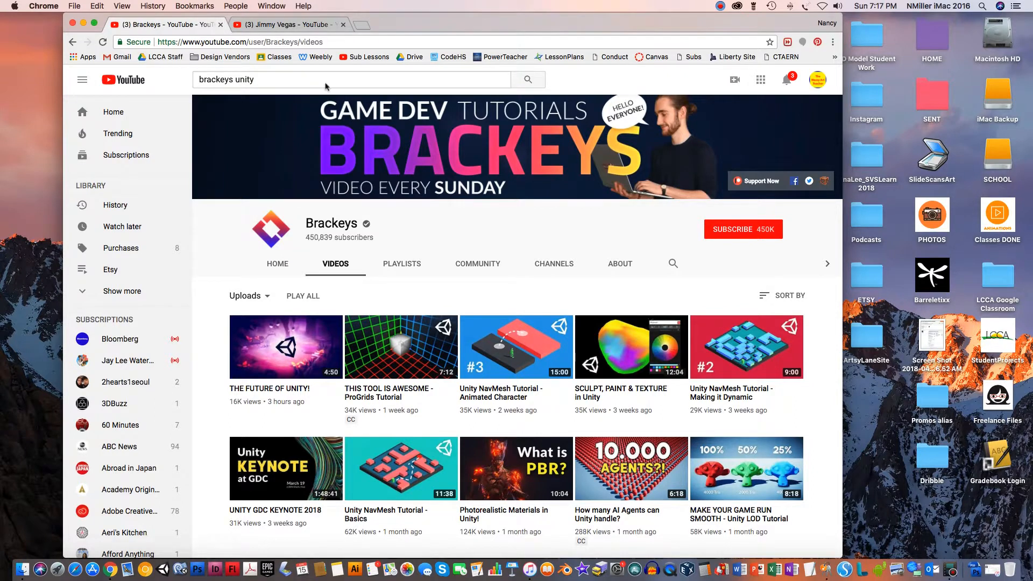
left_click(288, 24)
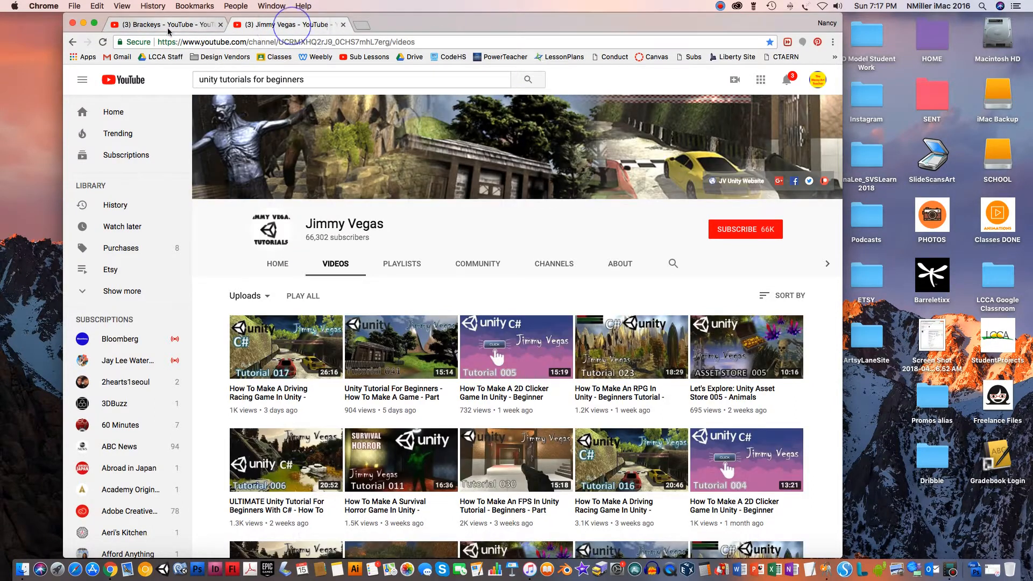